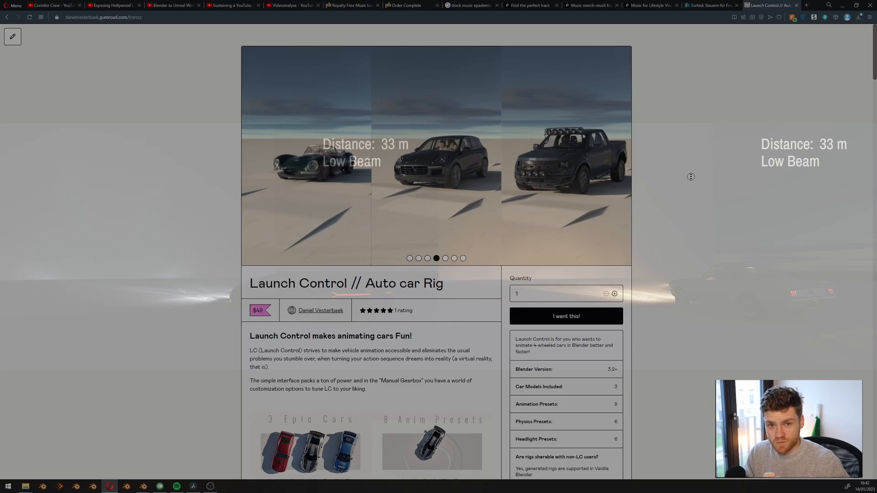
Step: Load EXAMPLE_LC_Porsche_GT2_RS.blend, discarding the unsaved empty scene with Don't Save
scroll("down", 3)
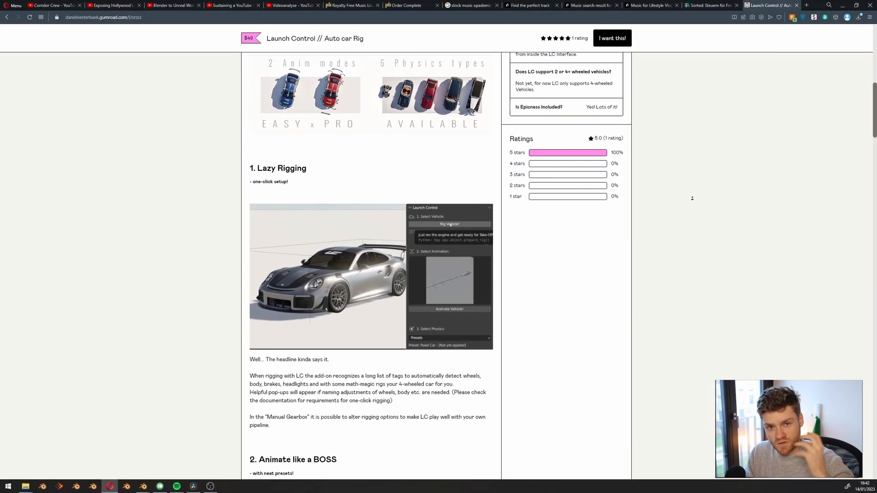
scroll("down", 3)
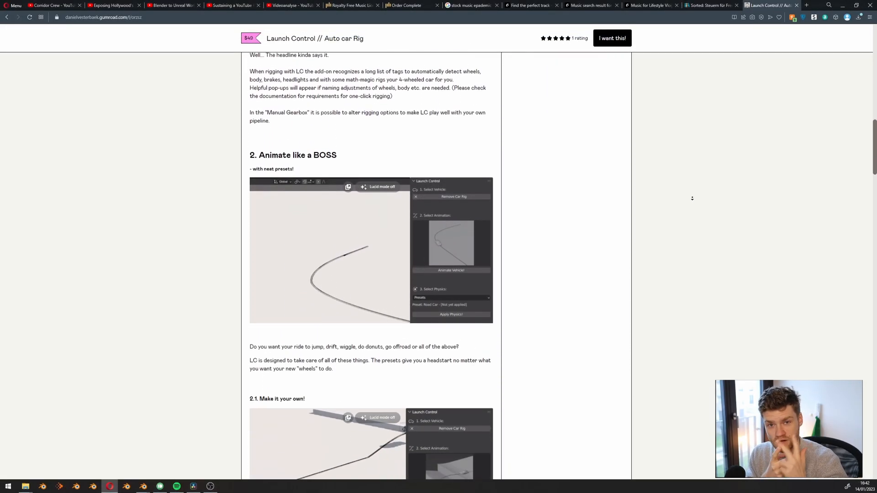
scroll("down", 3)
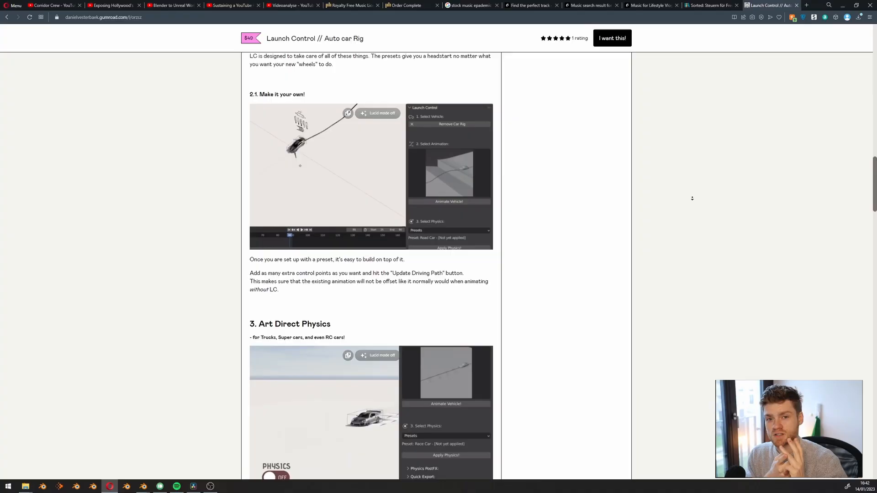
scroll("down", 3)
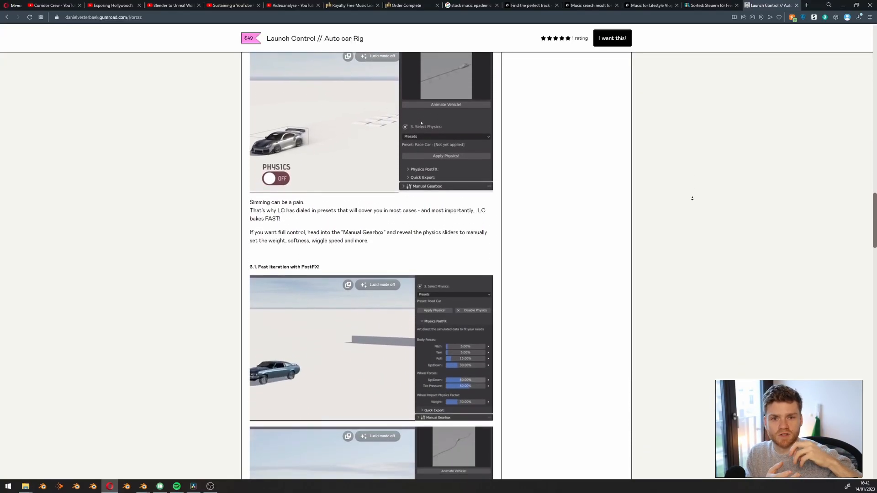
scroll("down", 3)
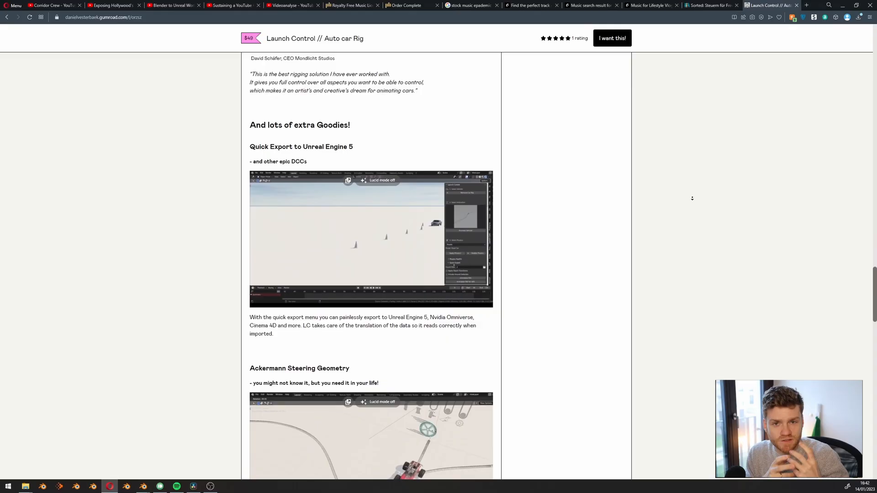
scroll("down", 3)
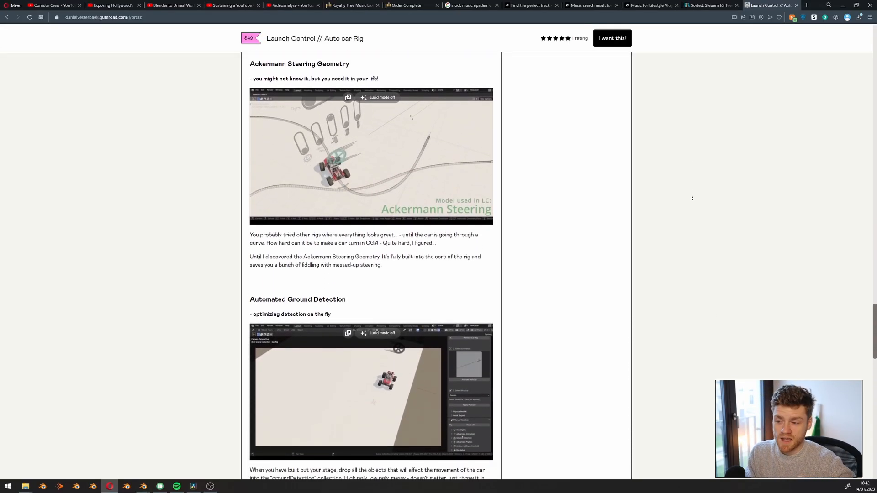
scroll("down", 3)
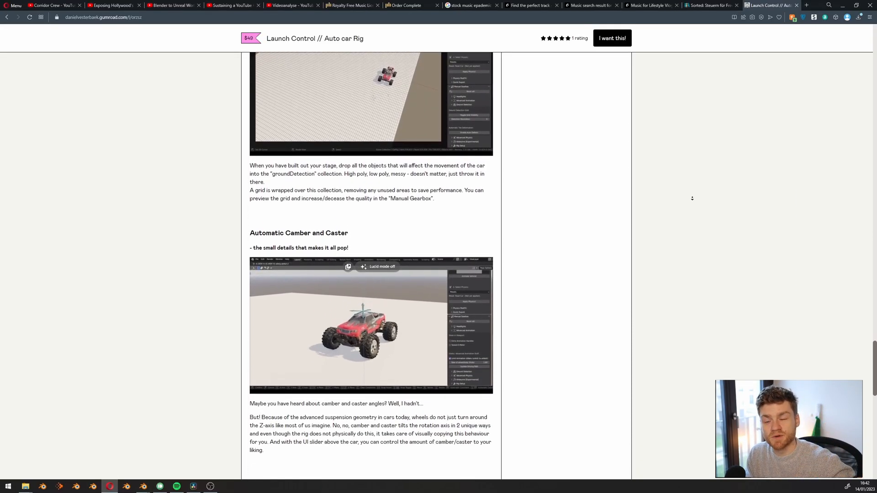
scroll("down", 3)
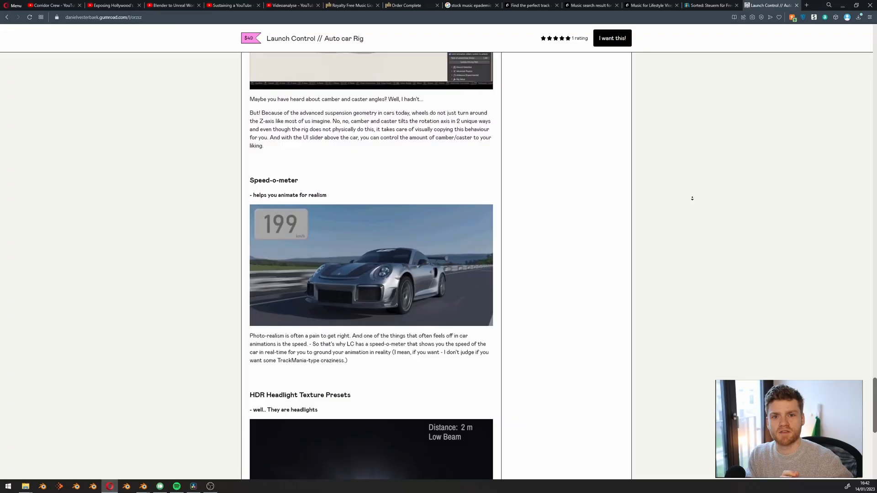
scroll("down", 3)
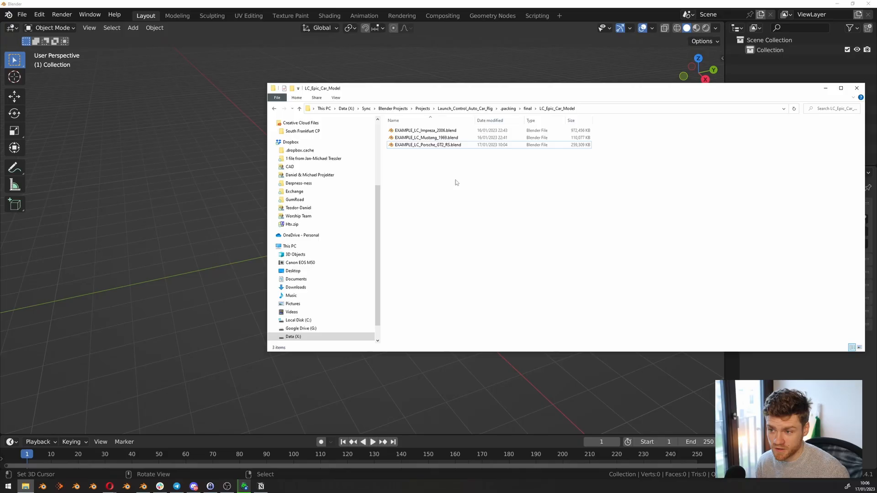
right_click(428, 144)
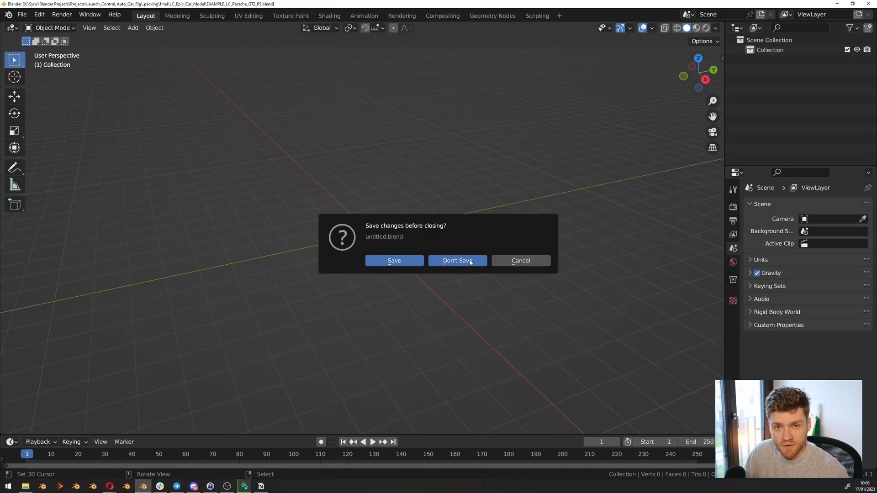
left_click(456, 260)
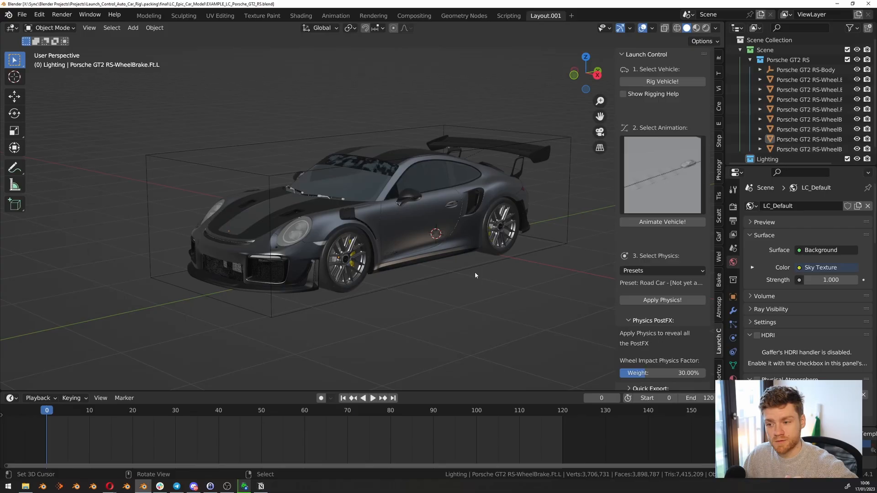
Step: Inspect the car's parts, selecting the back left wheel object
scroll("down", 3)
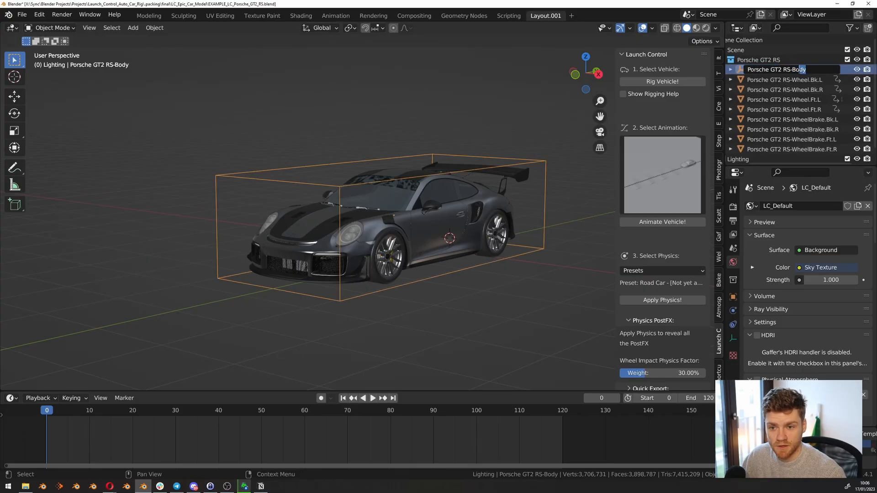
left_click(784, 80)
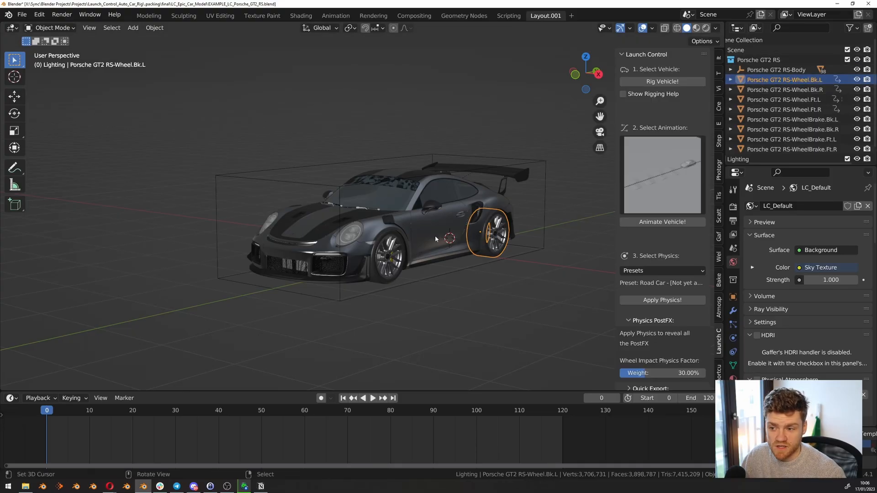
Step: Generate the Launch Control rig with Rig Vehicle! and change the viewport shading
scroll("down", 3)
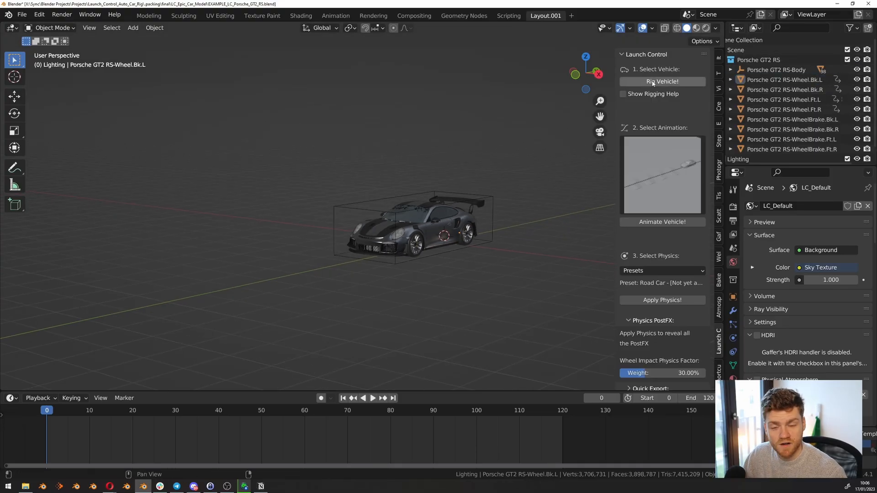
left_click(661, 81)
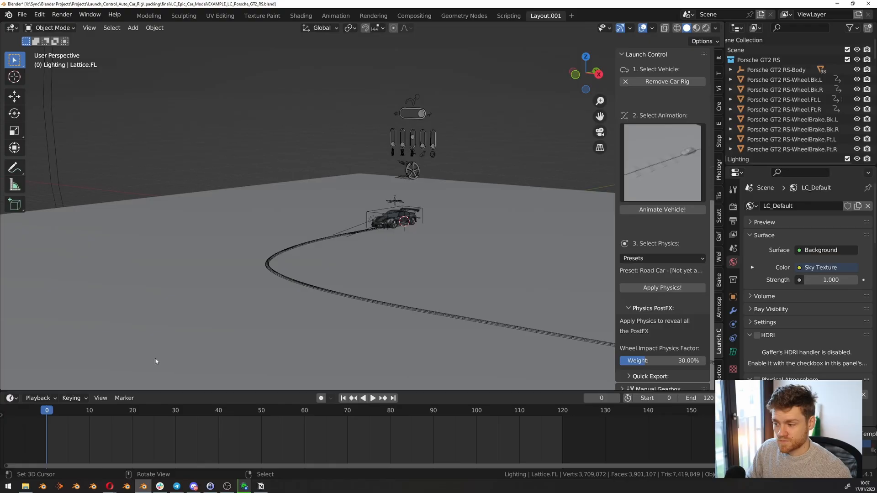
left_click(372, 398)
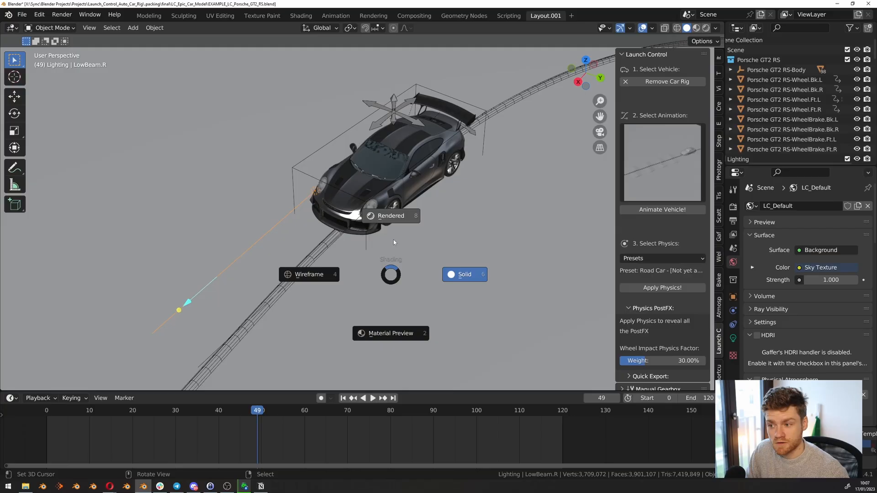
left_click(390, 216)
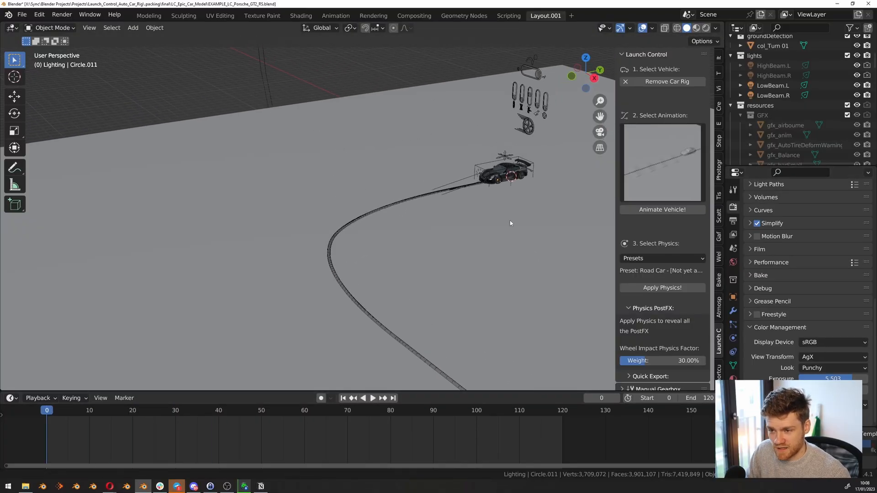
Step: Choose the Drift 02 animation preset and the Race Car physics preset
left_click(662, 162)
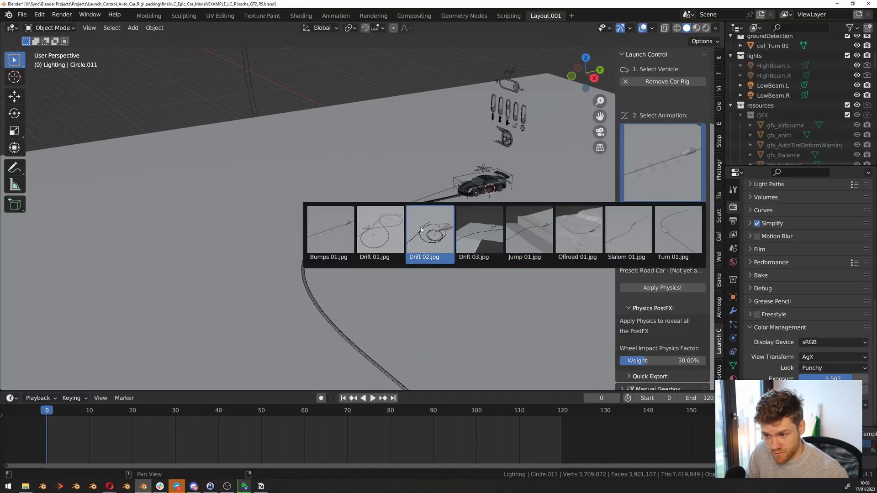
left_click(430, 229)
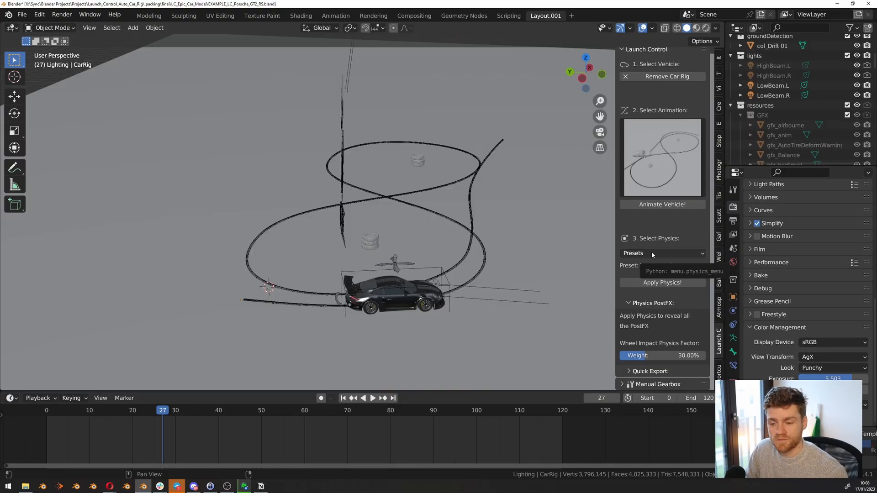
left_click(663, 253)
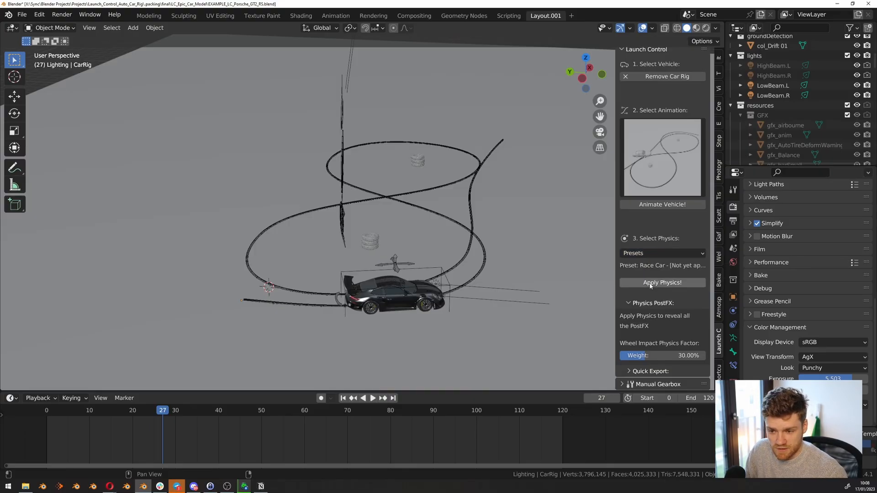
left_click(652, 302)
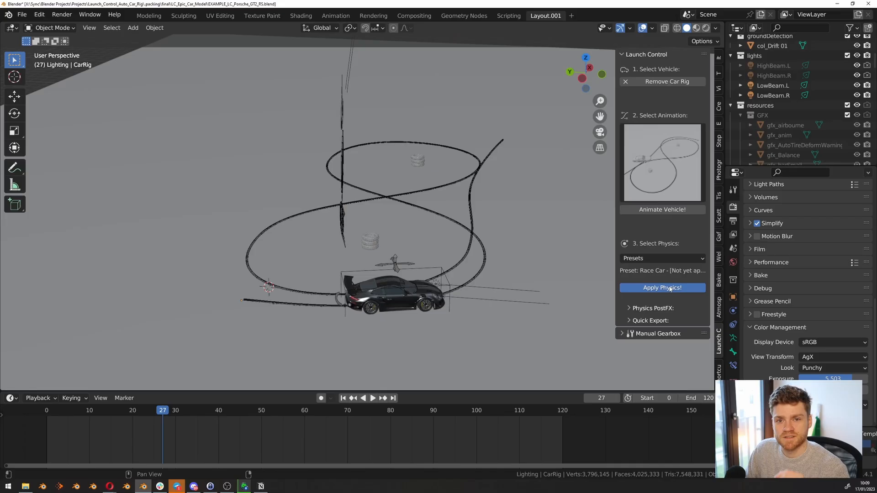
Step: Apply the Race Car physics to the Porsche and look around the car
left_click(662, 288)
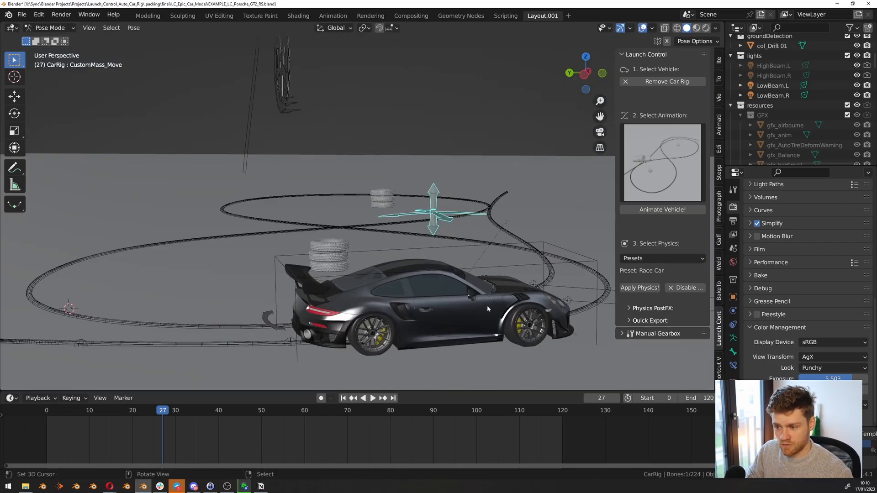
left_click_drag(487, 310, 464, 310)
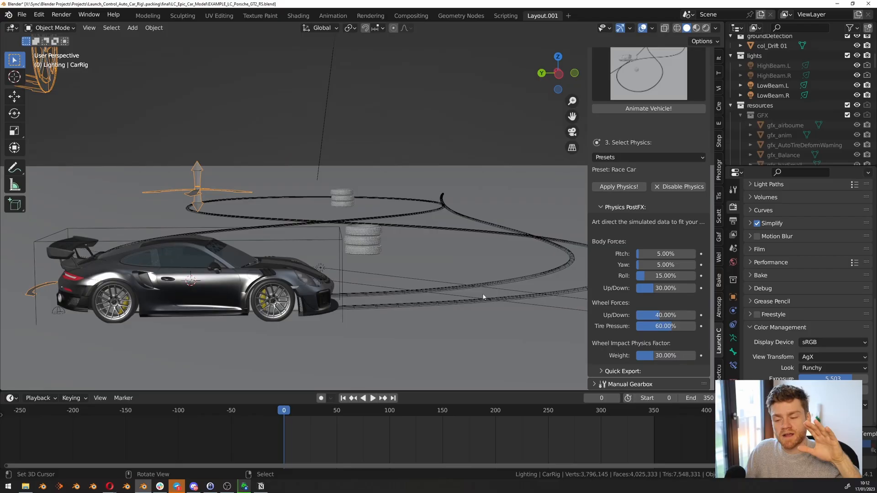
Step: Raise the body pitch force to about 9%
left_click_drag(666, 253, 677, 253)
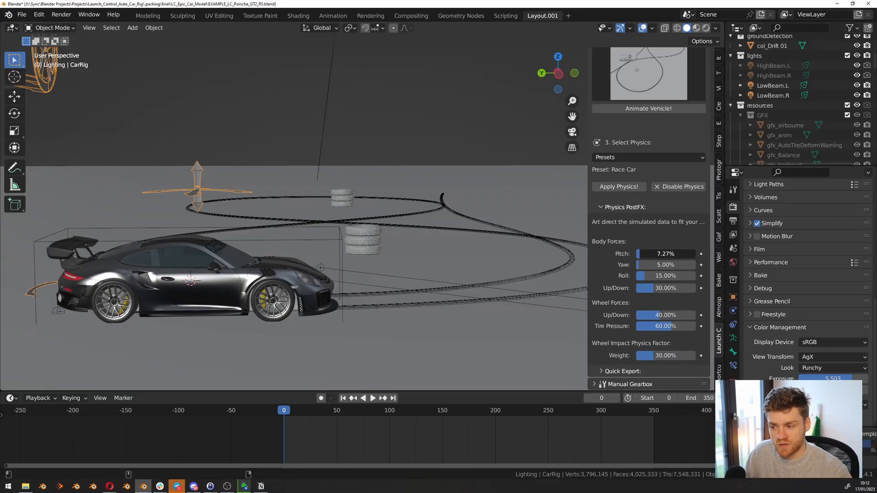
left_click_drag(682, 253, 664, 252)
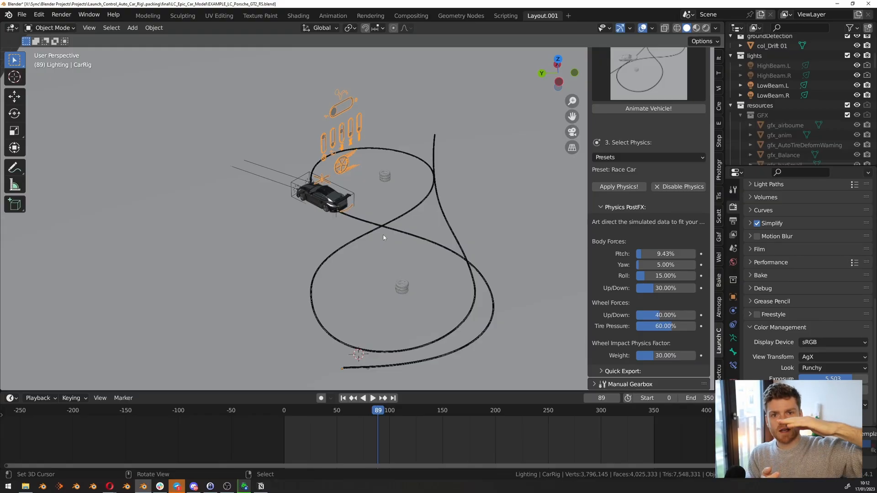
mouse_move(374, 224)
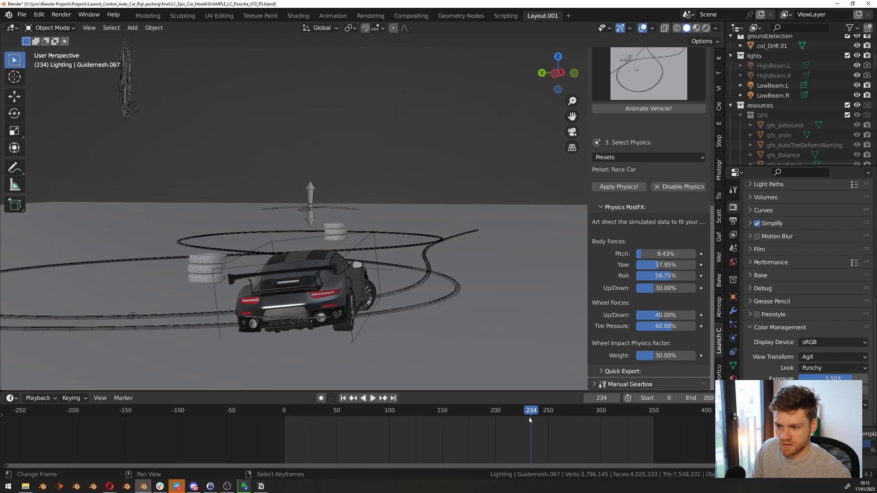
Step: Scrub the drift between frames 229, 234 and 263 to check the lean
left_click(373, 397)
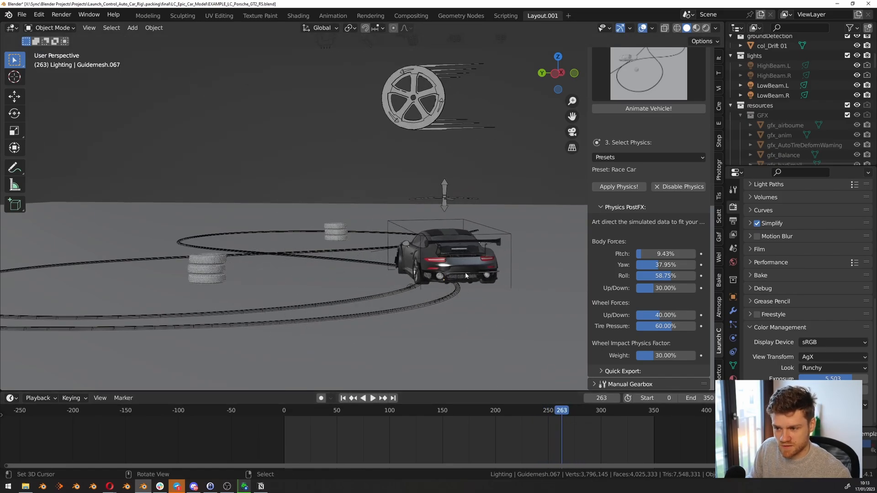
left_click(373, 397)
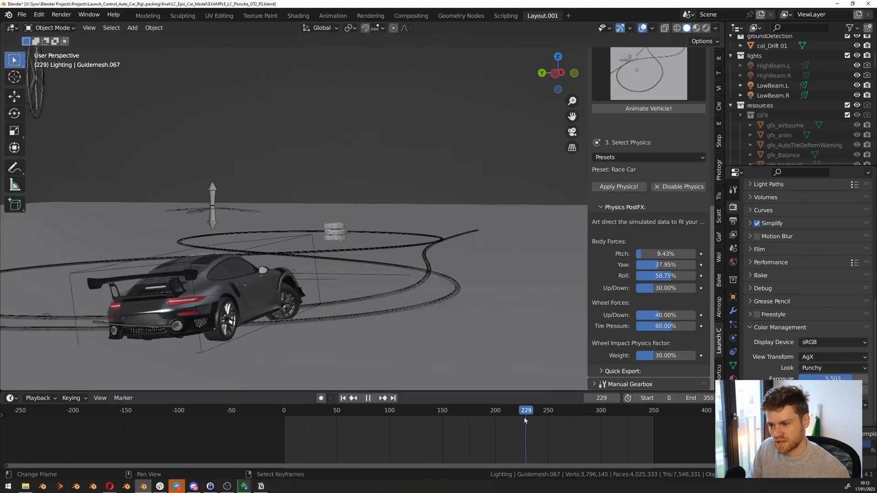
left_click(367, 397)
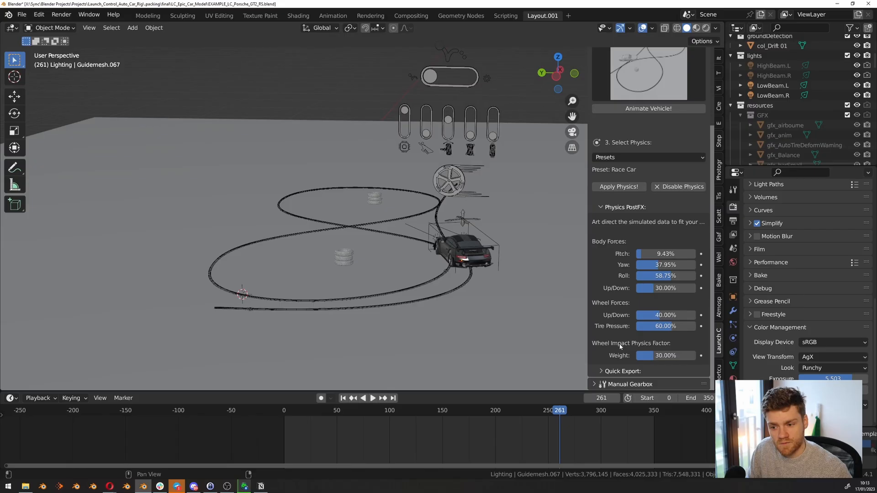
mouse_move(652, 347)
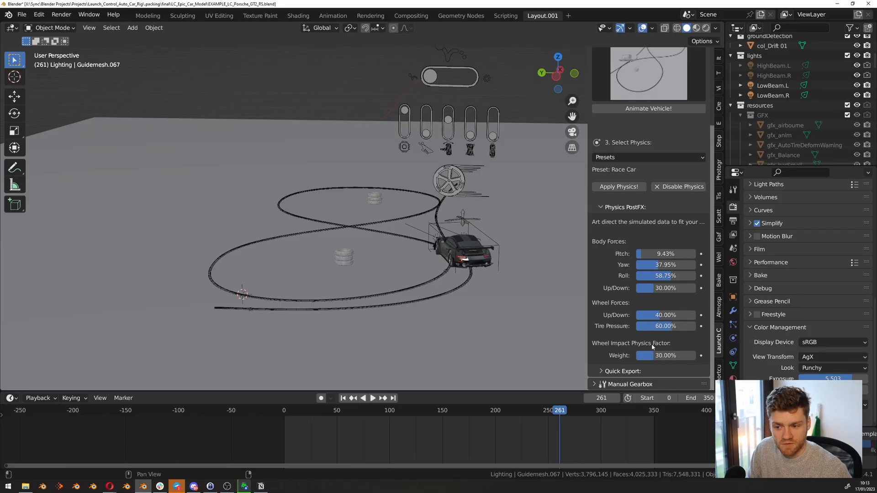
Step: Drop the Wheel Impact Physics Factor weight to 0% and check it on the timeline
left_click_drag(688, 356, 643, 355)
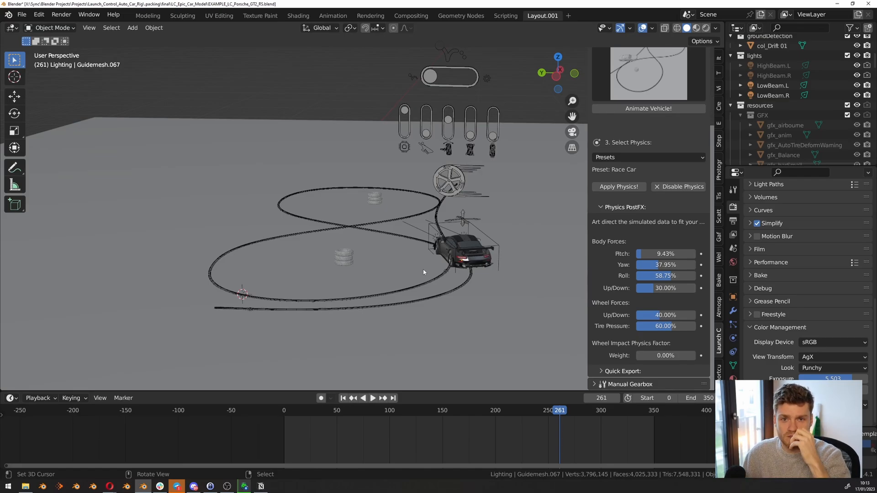
left_click(373, 397)
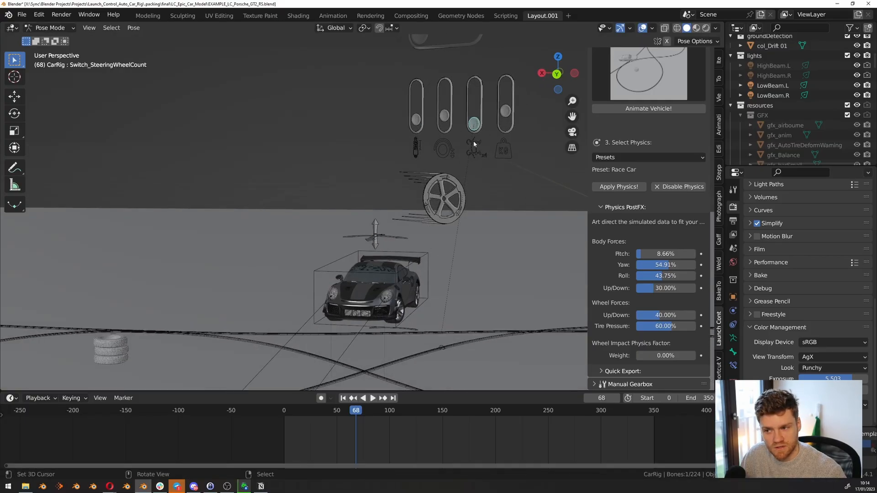
mouse_move(502, 127)
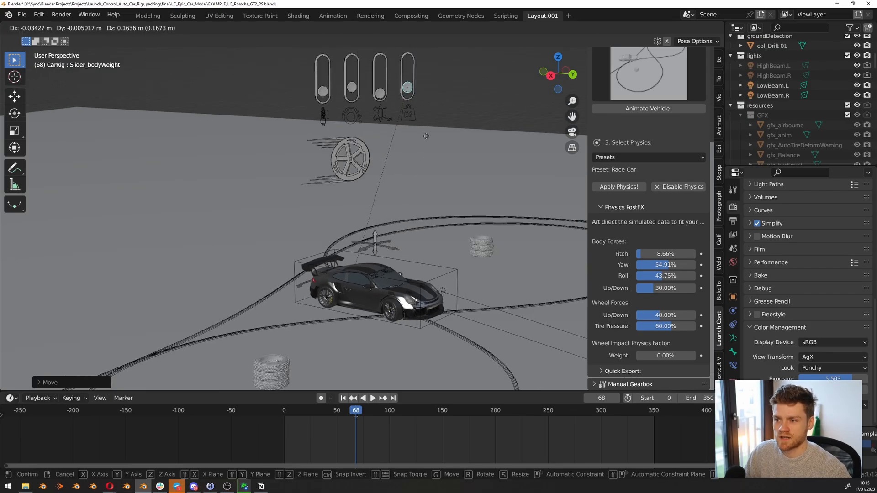
Step: Raise the rig's Slider_bodyWeight control in the viewport in Pose Mode
left_click_drag(426, 136, 370, 210)
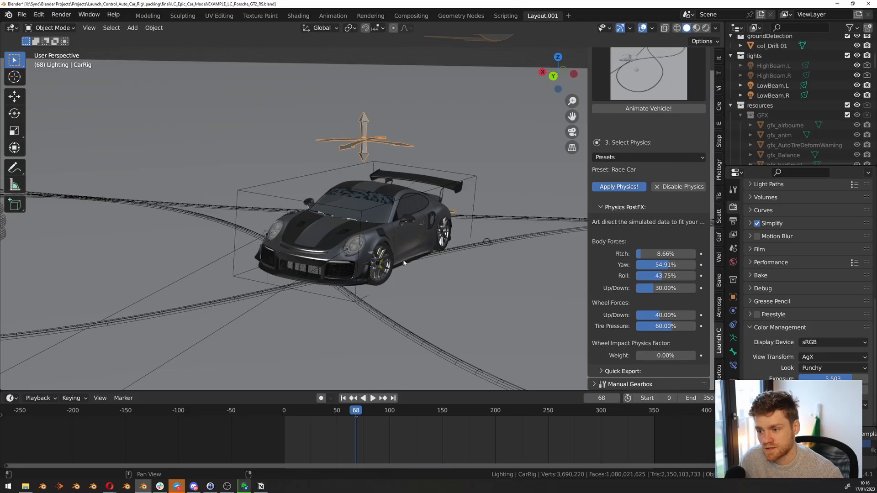
Step: Re-apply physics, lower pitch to about 6% and roll to about 28%, and play the drift
left_click(619, 186)
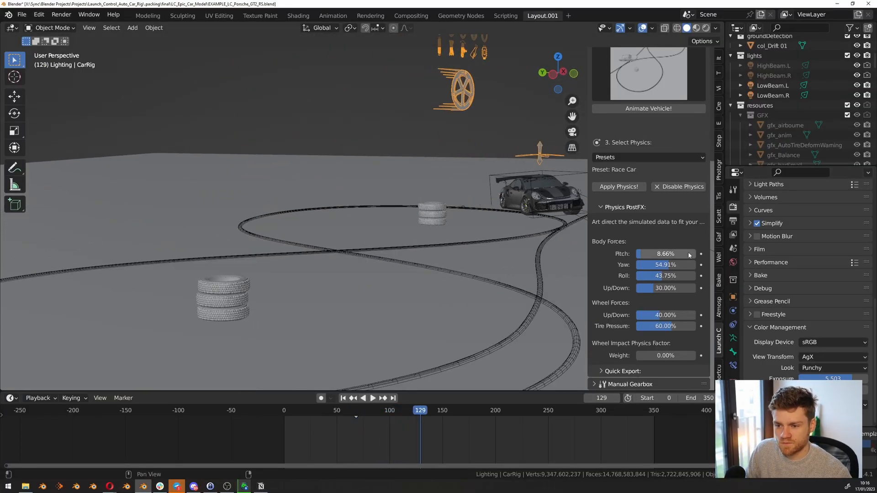
left_click_drag(682, 253, 659, 253)
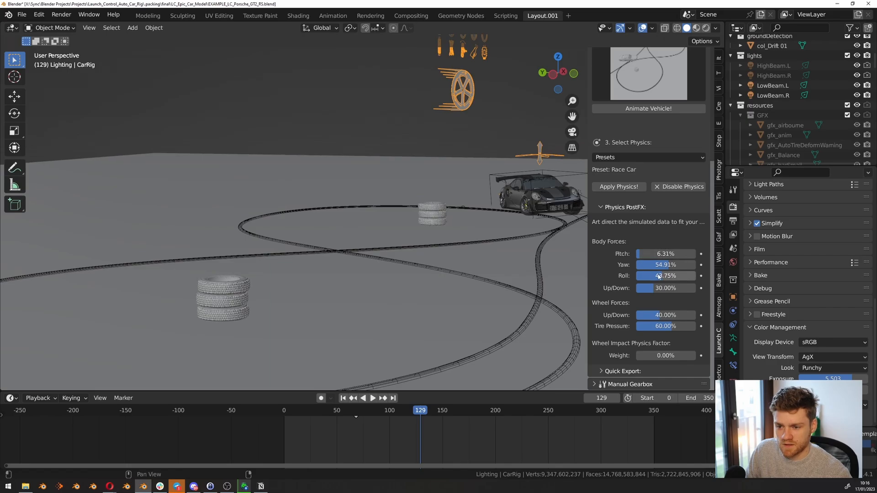
left_click(373, 397)
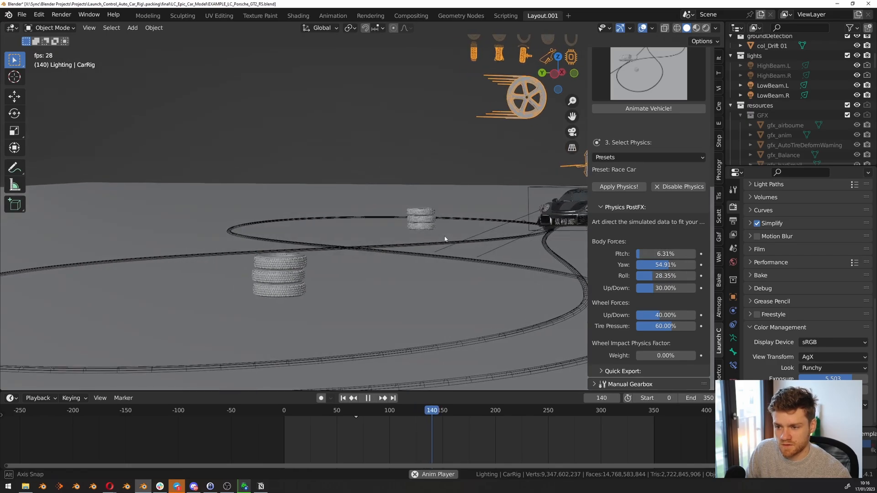